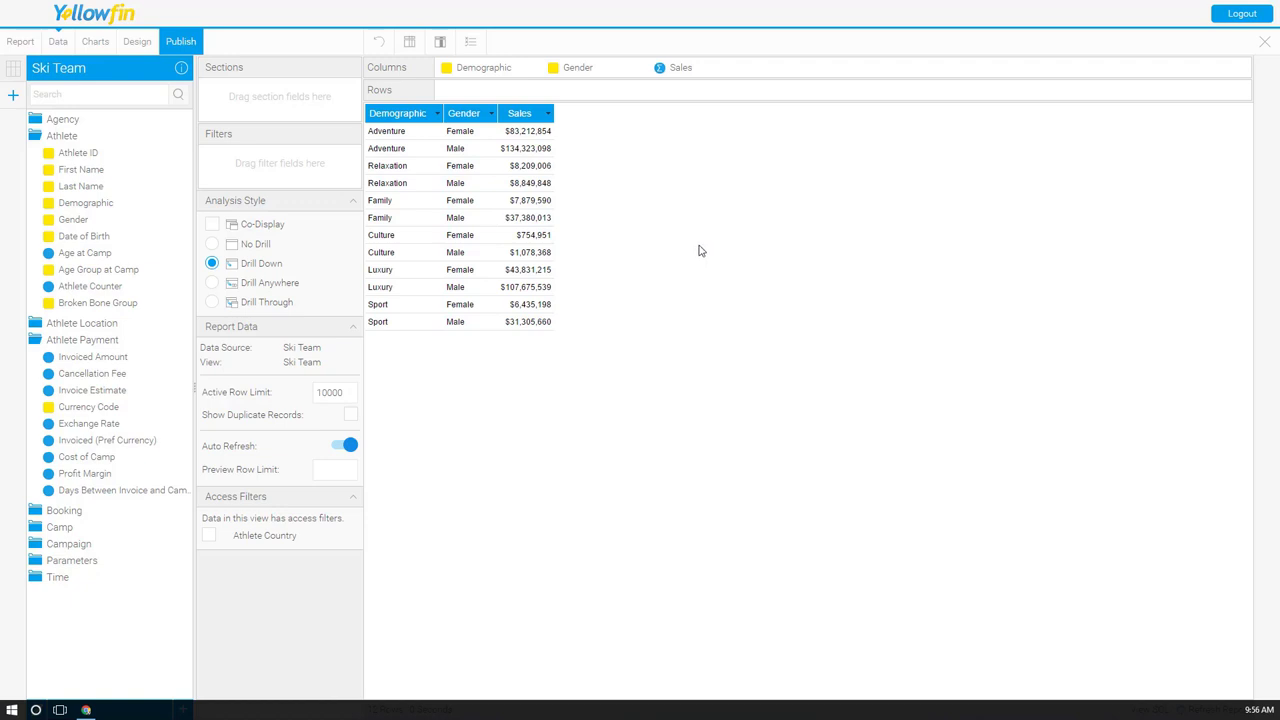
pyautogui.moveTo(448, 320)
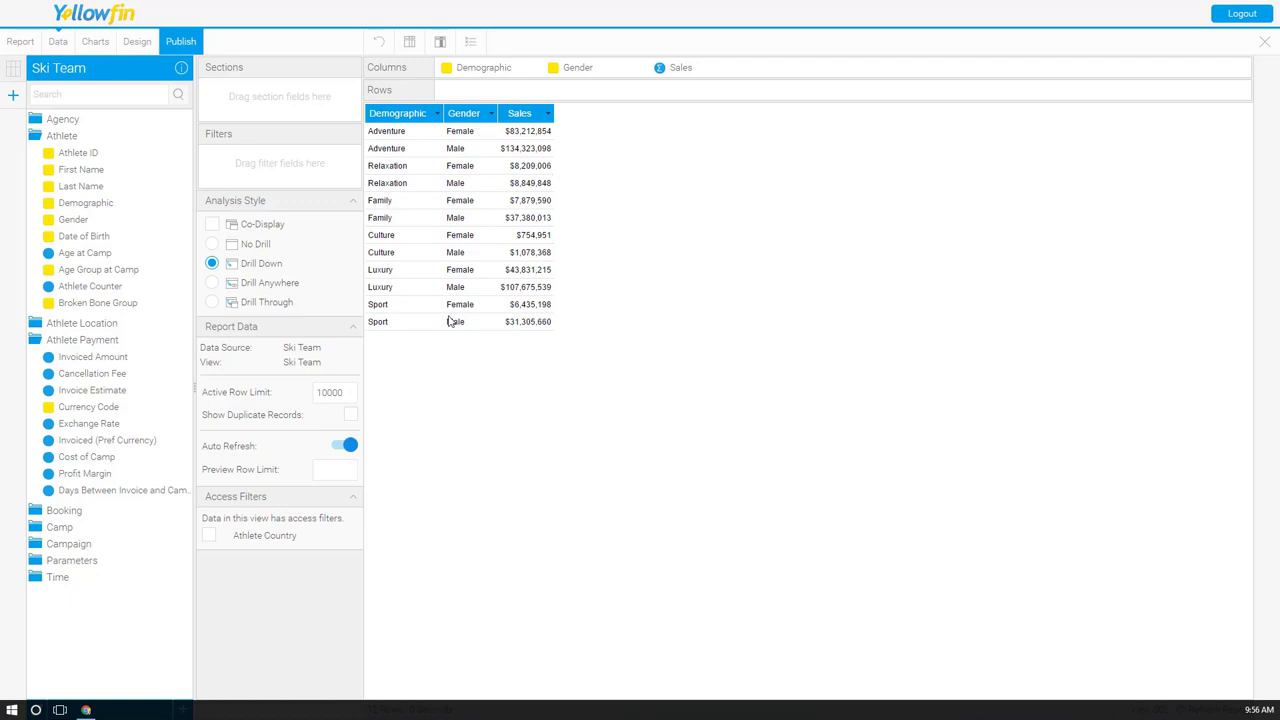
pyautogui.moveTo(100, 56)
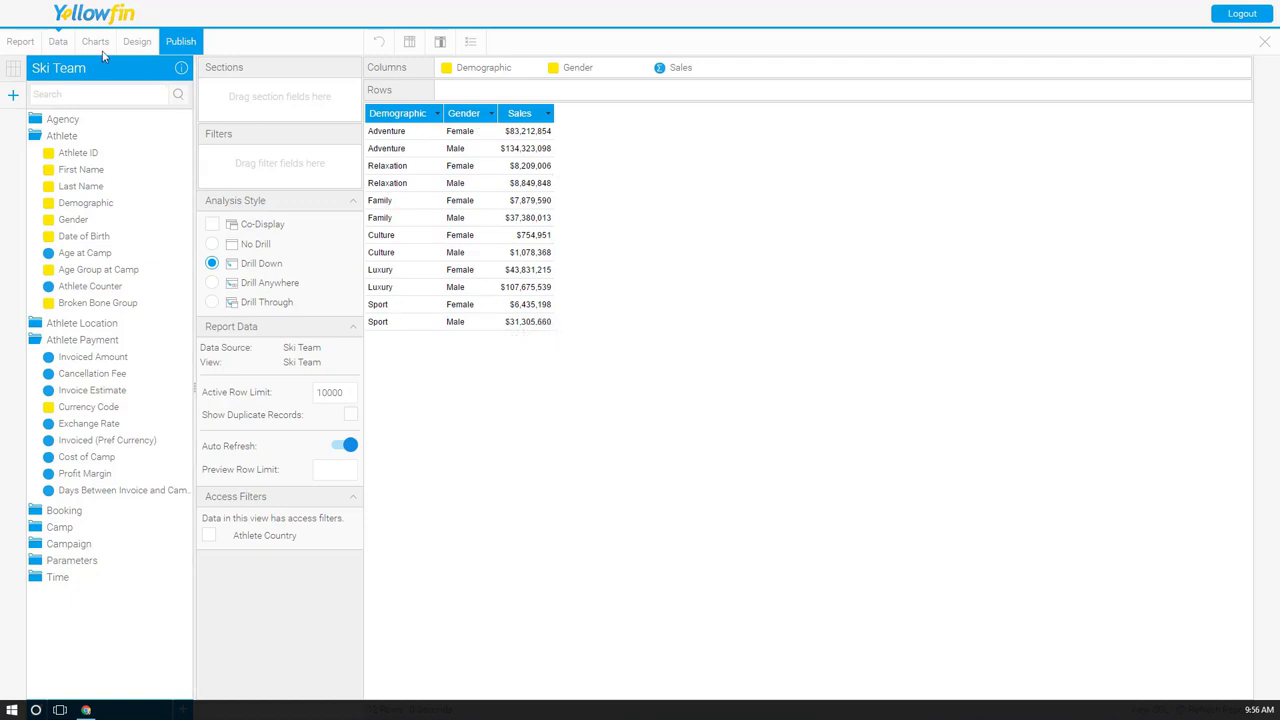
# - Move the Ski Team report from its data table to the chart design step
pyautogui.click(96, 40)
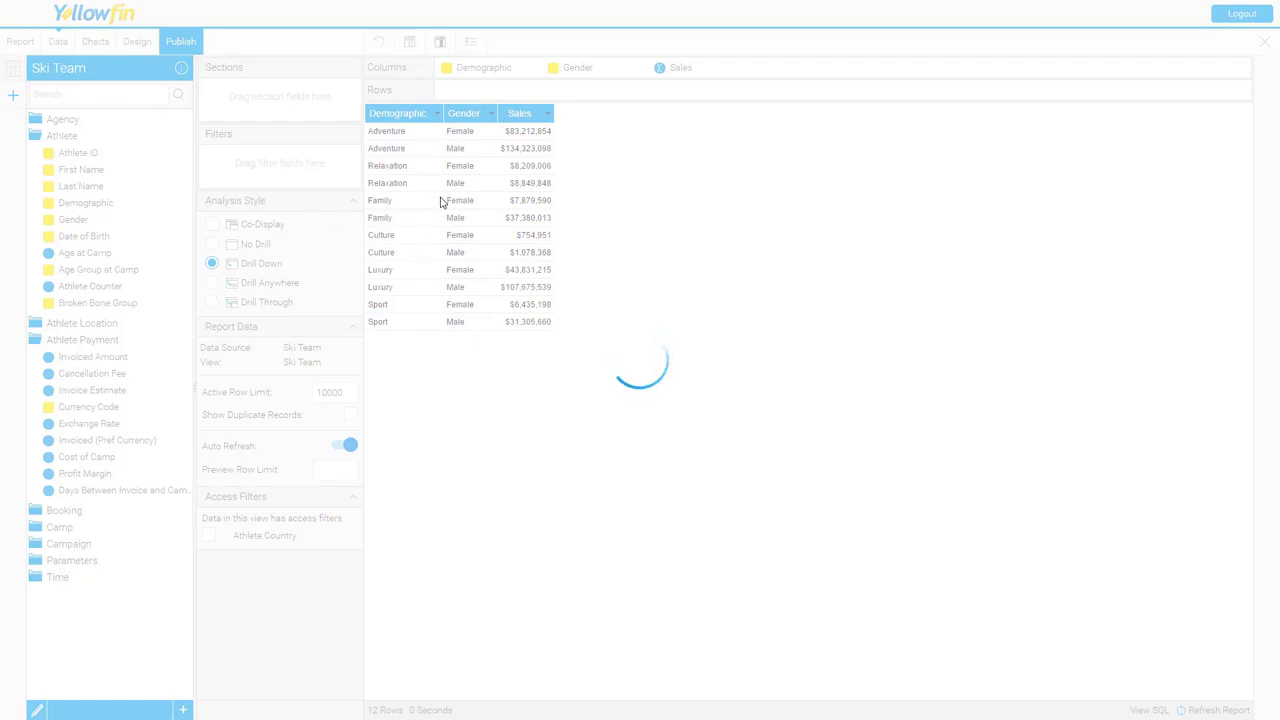
# - Choose the Javascript (JS) chart type from the Select Chart panel
pyautogui.click(96, 40)
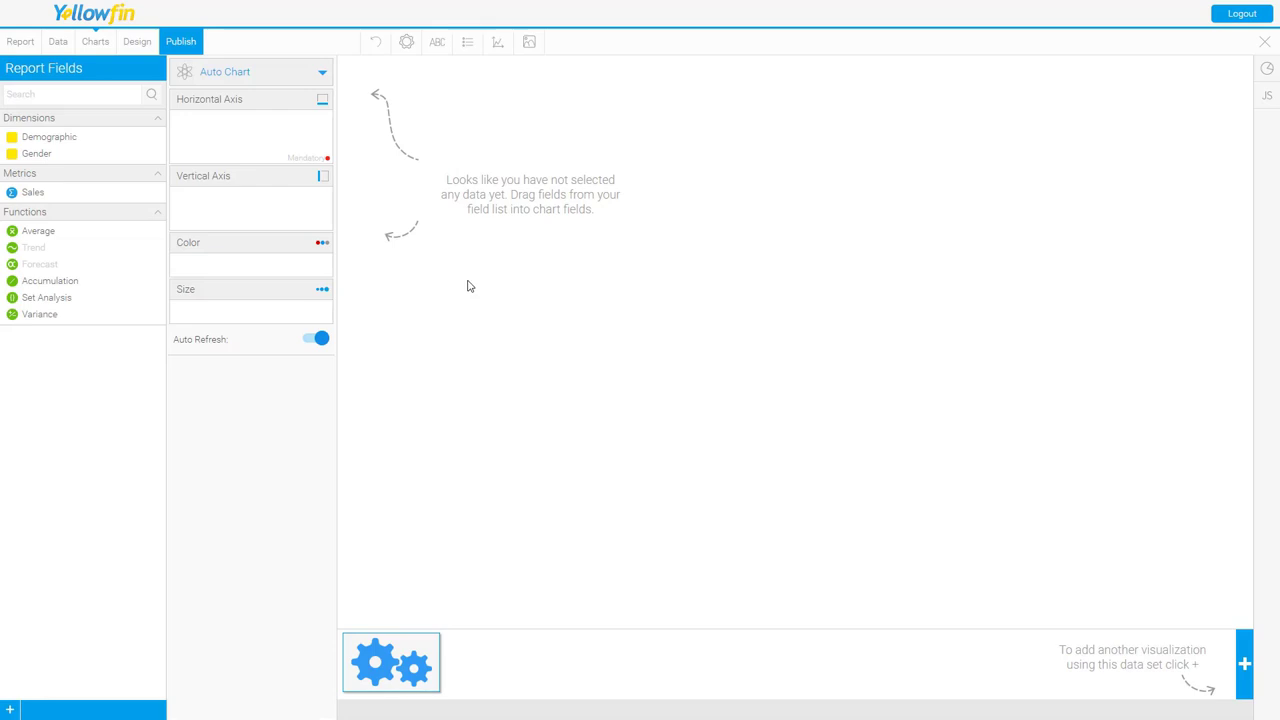
pyautogui.moveTo(1268, 108)
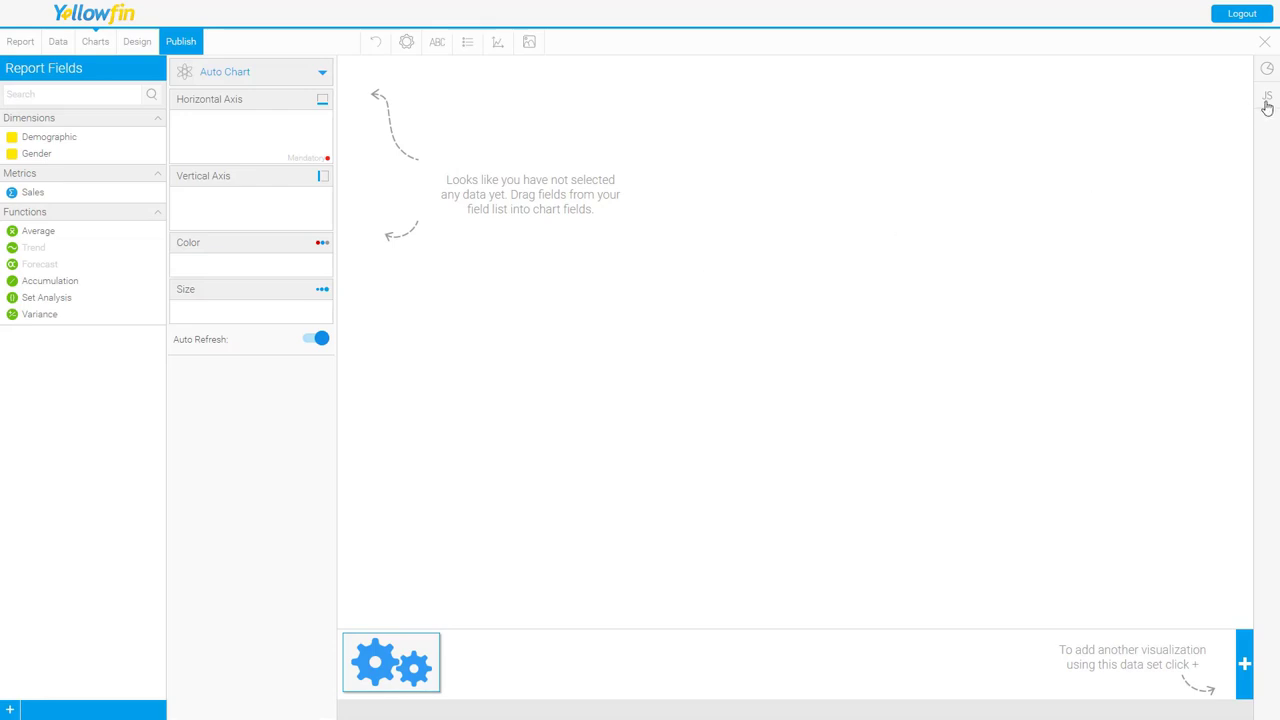
pyautogui.click(1268, 96)
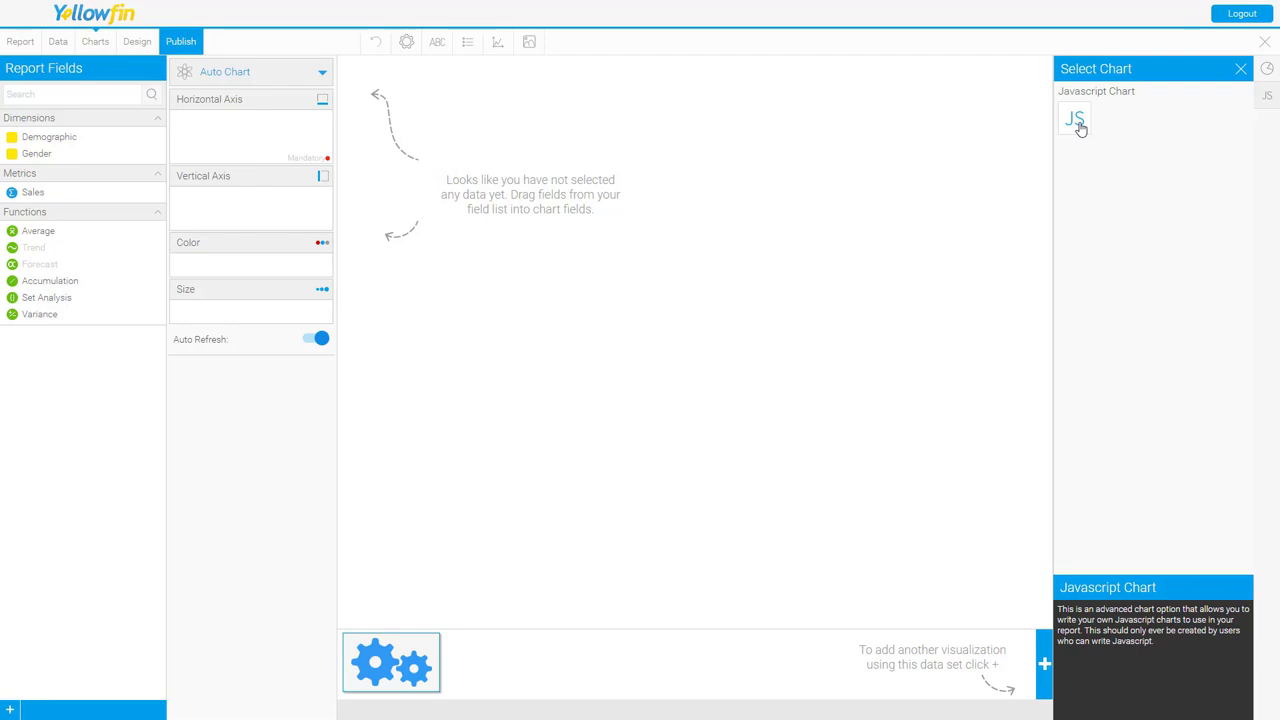
pyautogui.click(1074, 120)
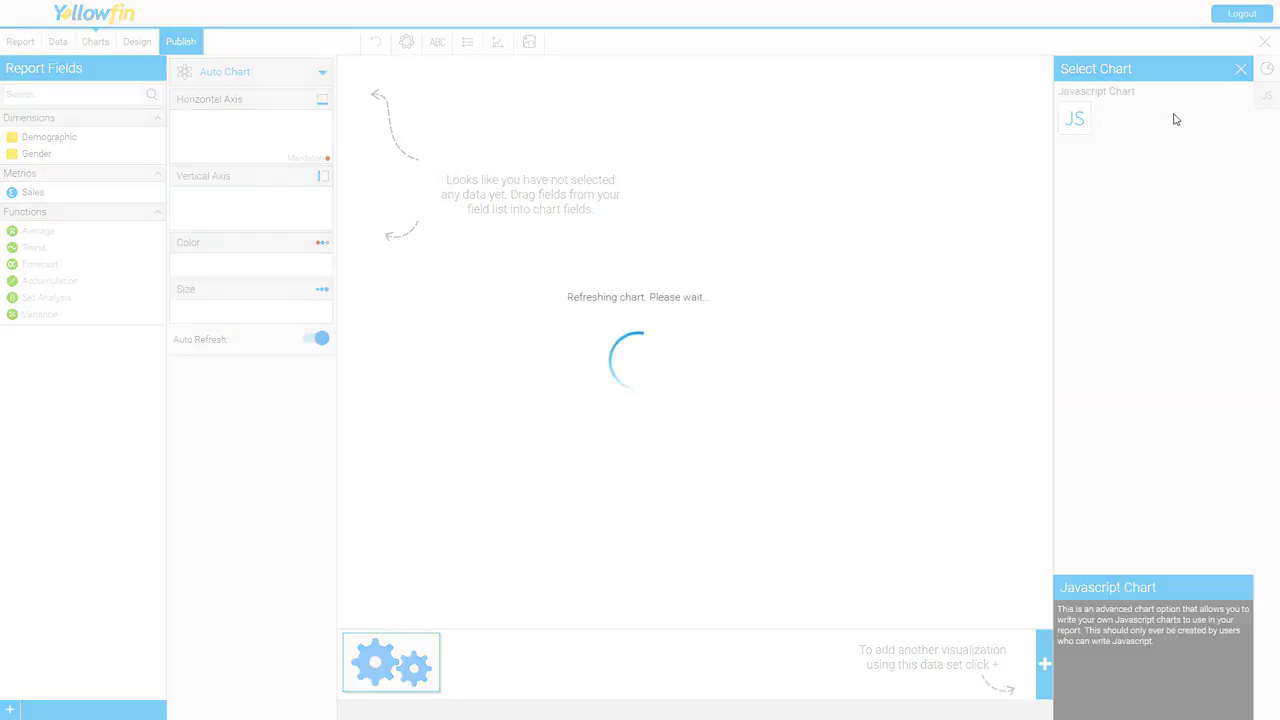
# - Switch between the Javascript code and the blank chart Preview, ending on Preview
pyautogui.click(1074, 118)
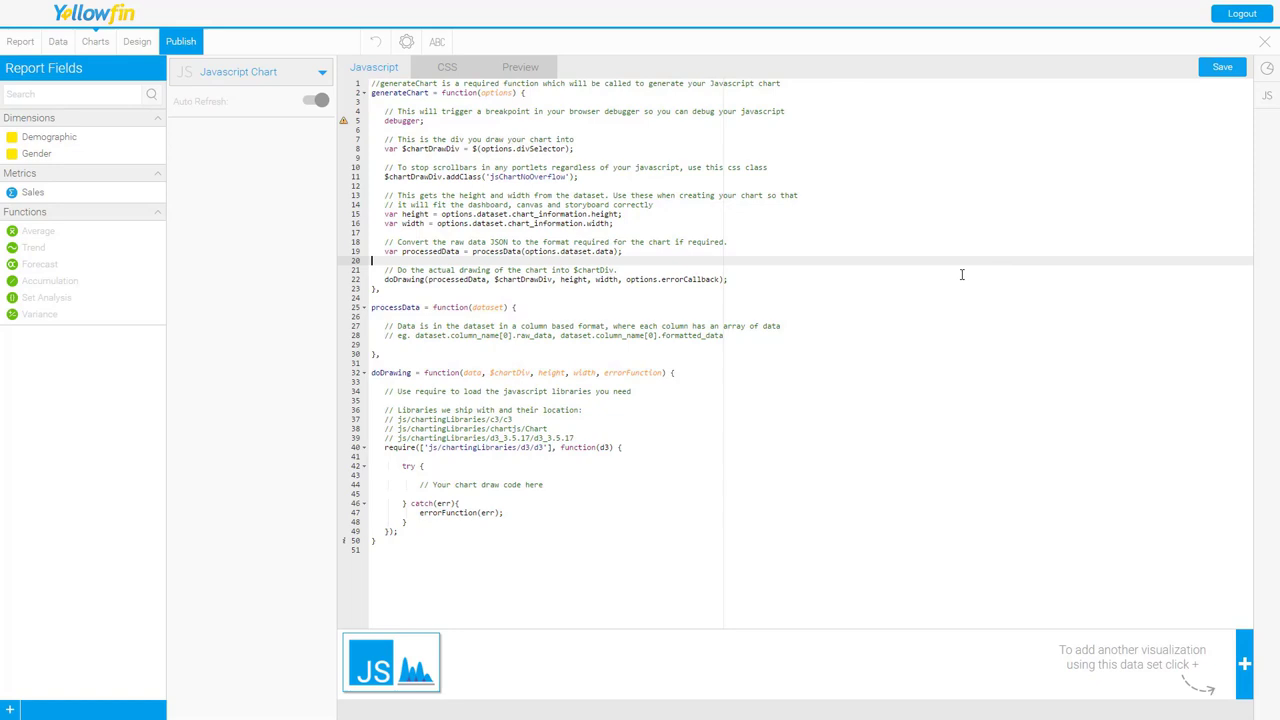
pyautogui.moveTo(872, 284)
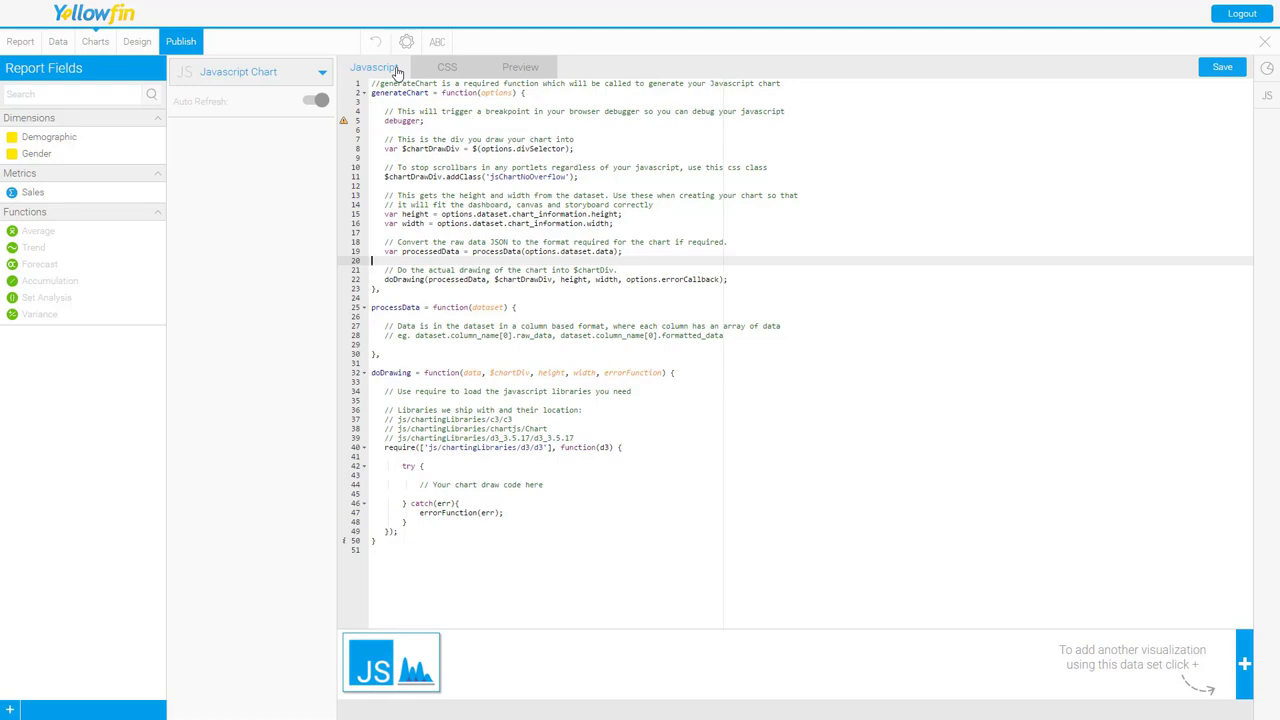
pyautogui.click(448, 68)
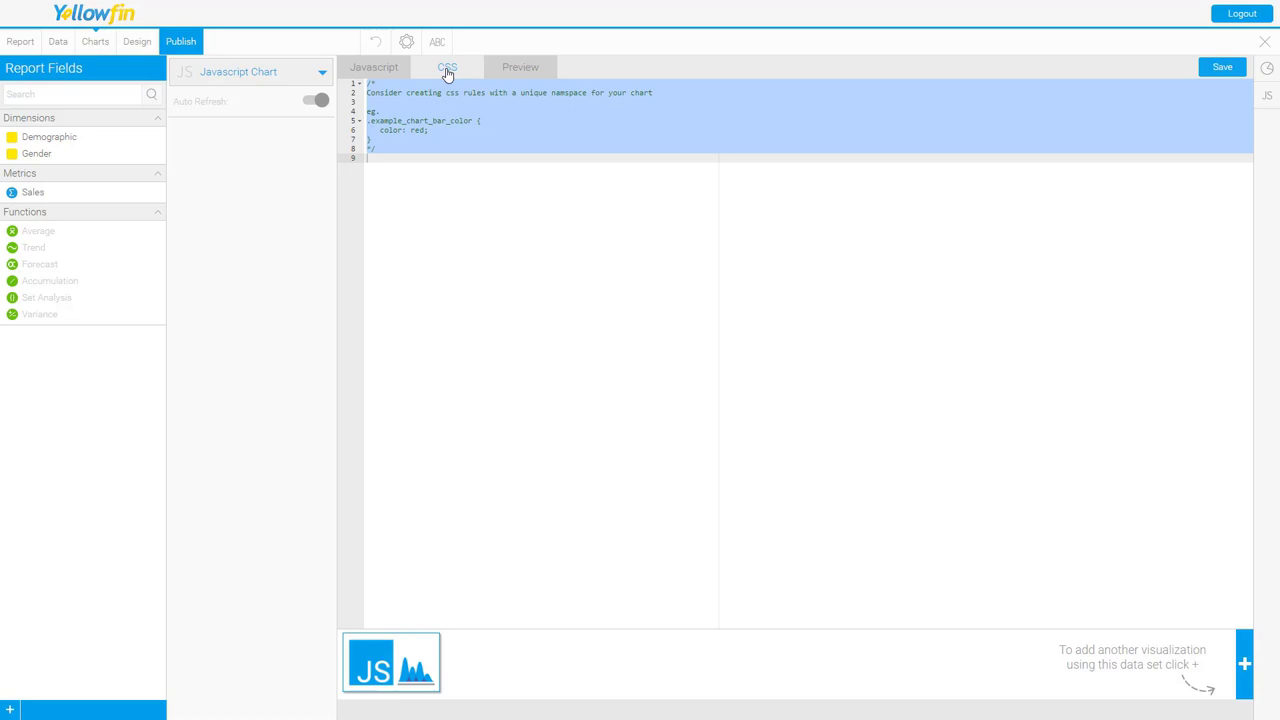
pyautogui.moveTo(532, 64)
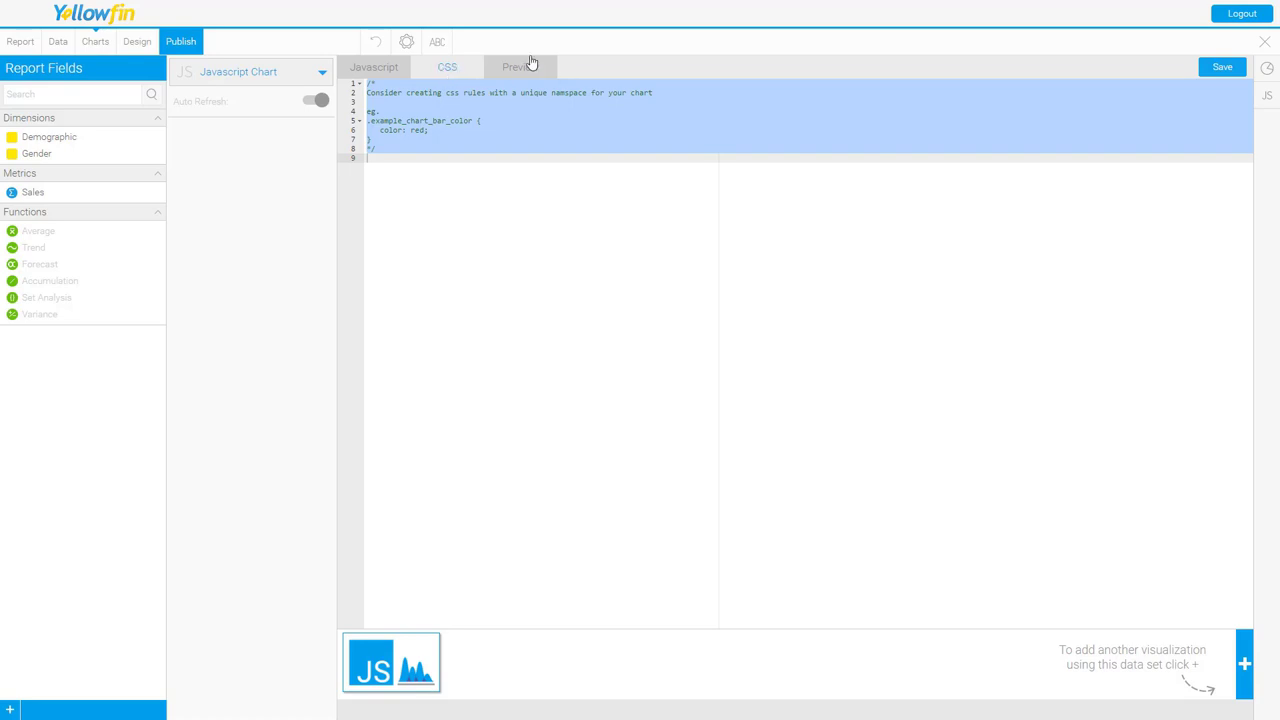
pyautogui.click(518, 66)
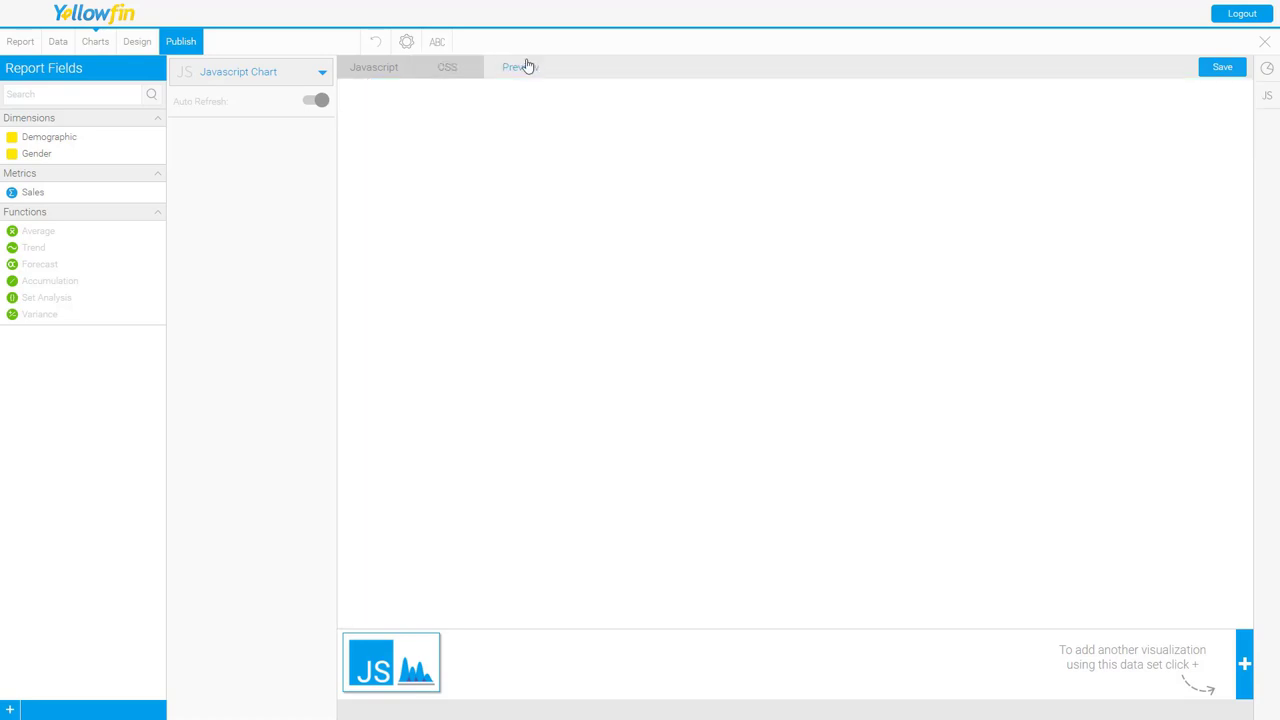
pyautogui.click(374, 68)
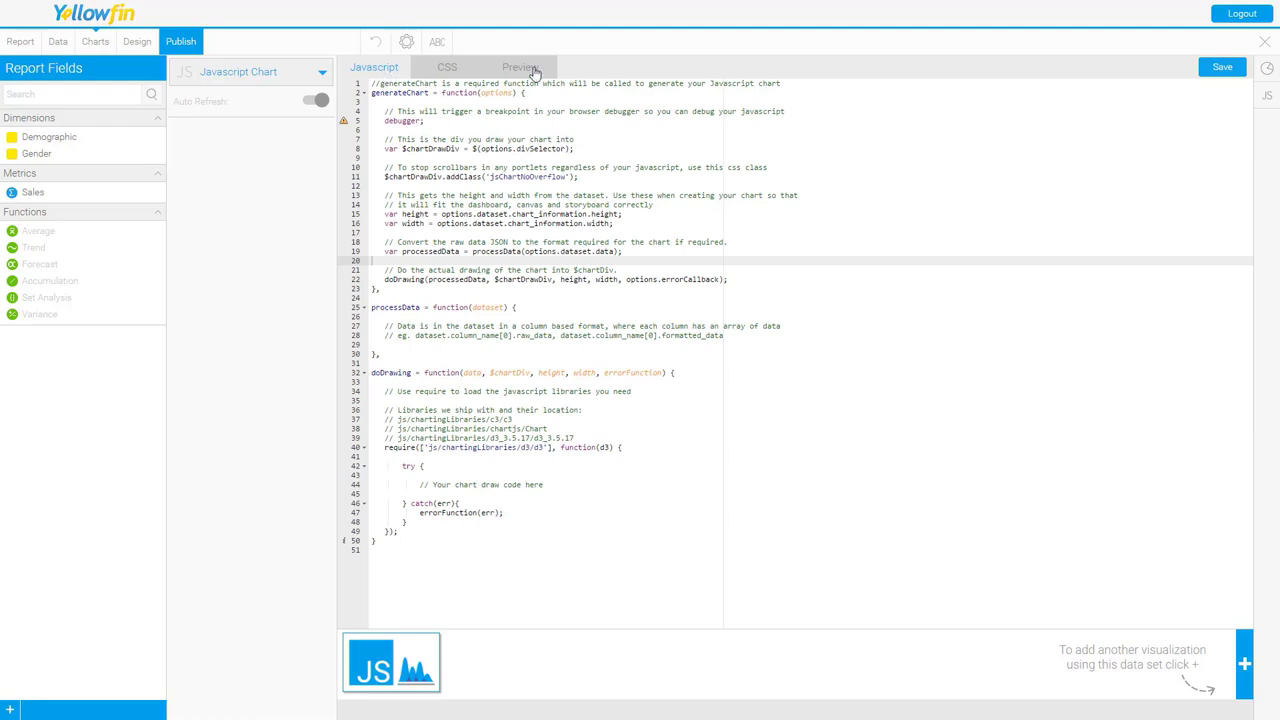
pyautogui.click(520, 68)
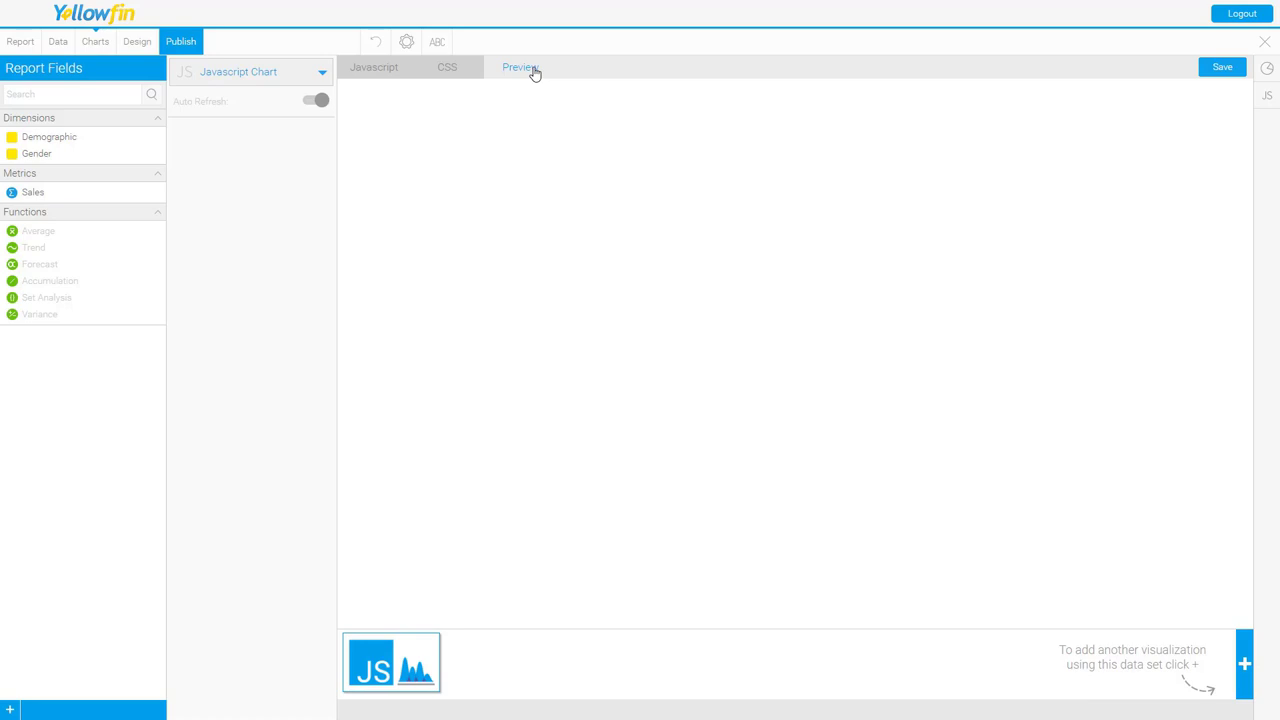
# - Return to the template code and highlight the $chartDrawDiv variable
pyautogui.click(374, 68)
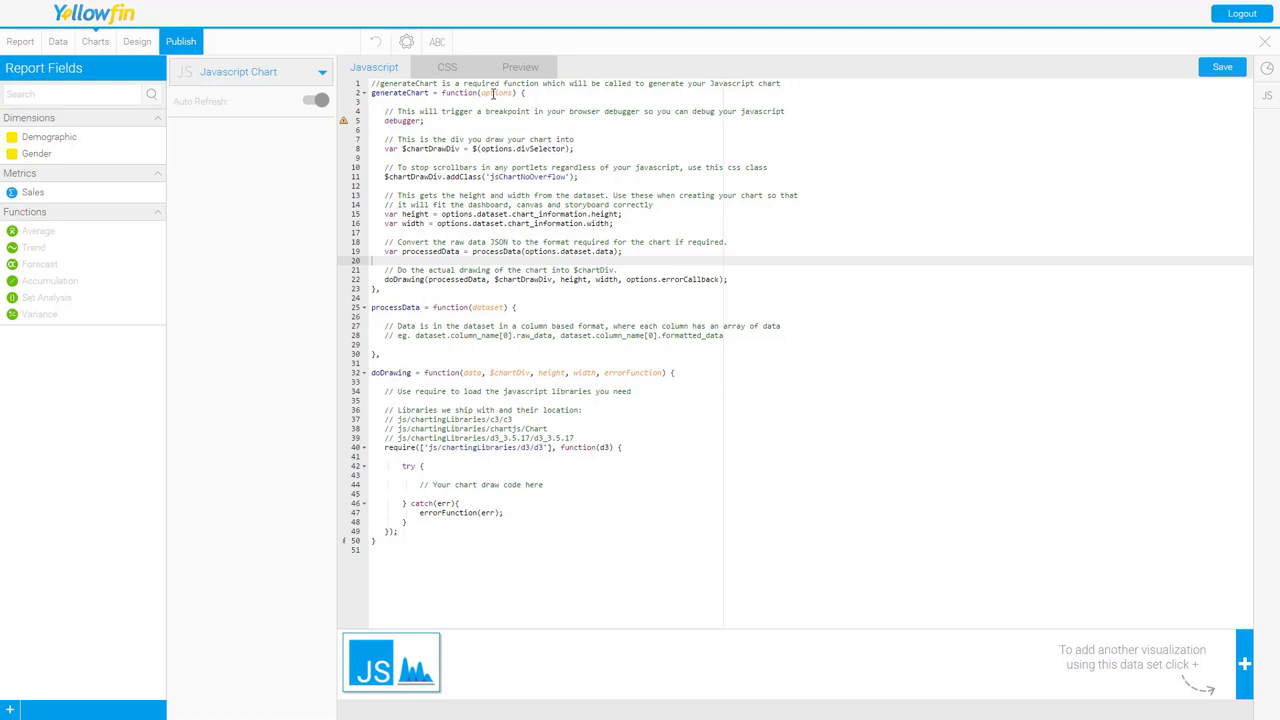
pyautogui.moveTo(490, 104)
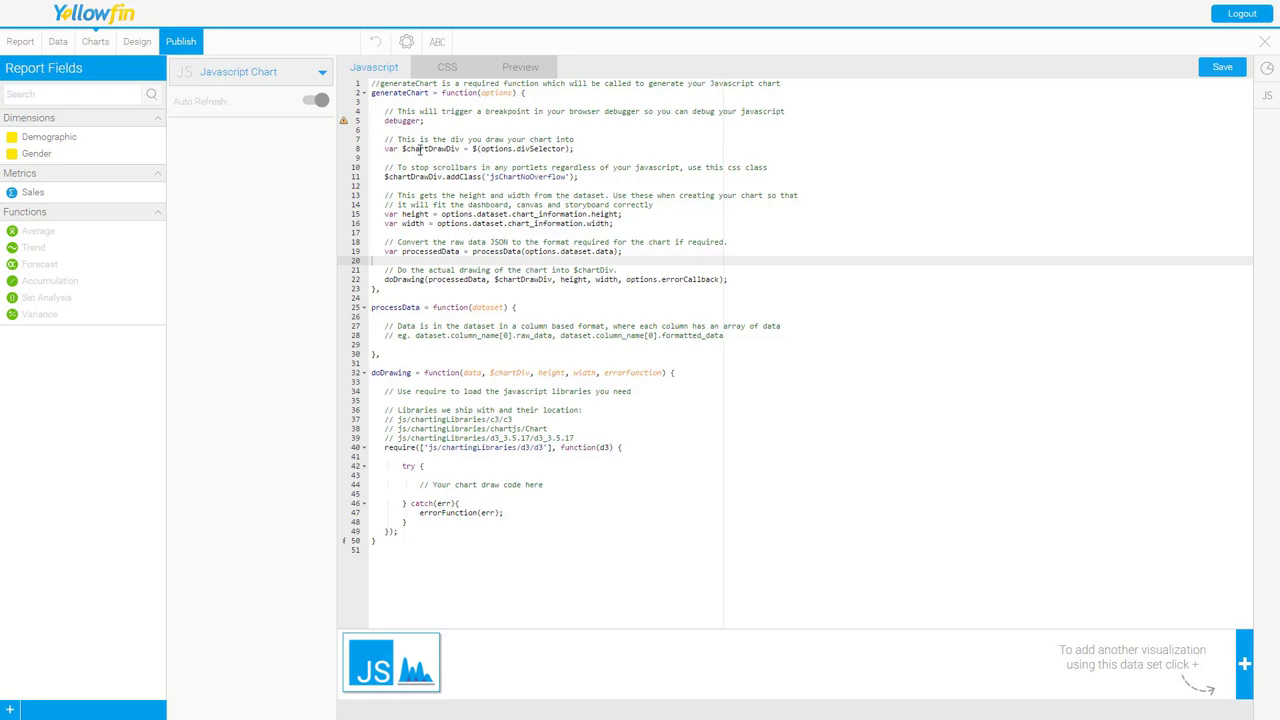
pyautogui.doubleClick(422, 148)
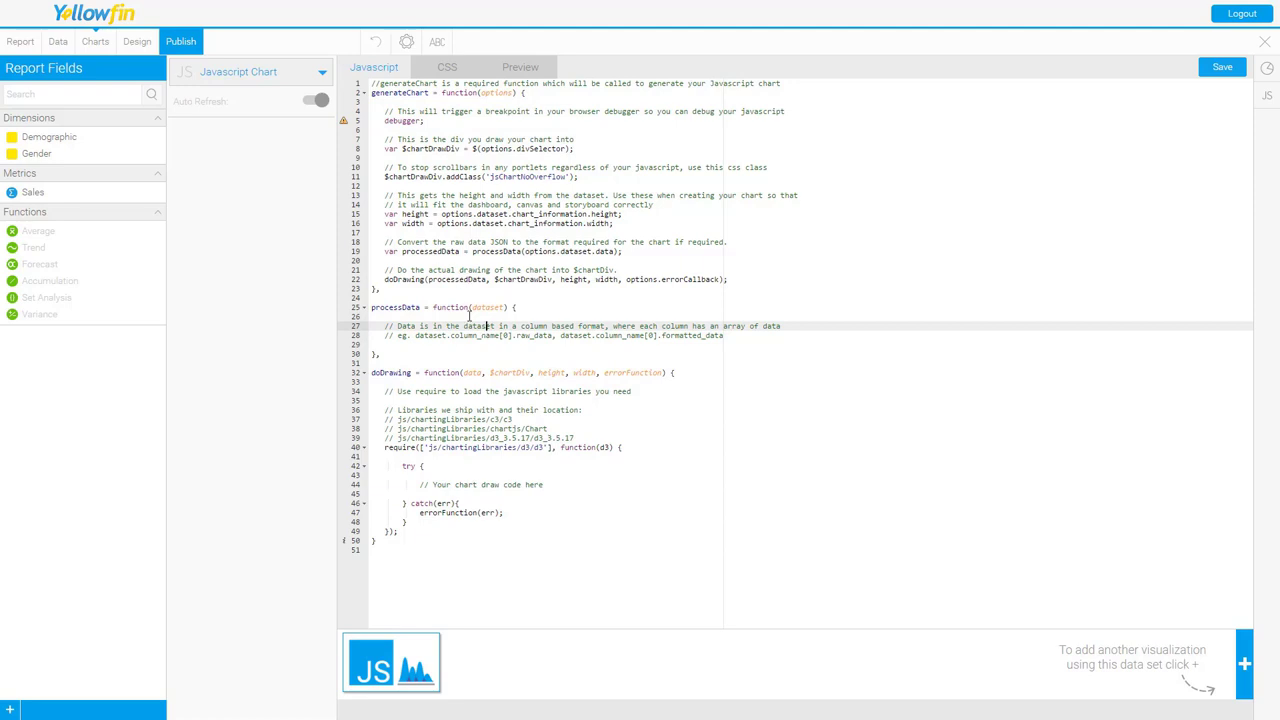
pyautogui.moveTo(464, 336)
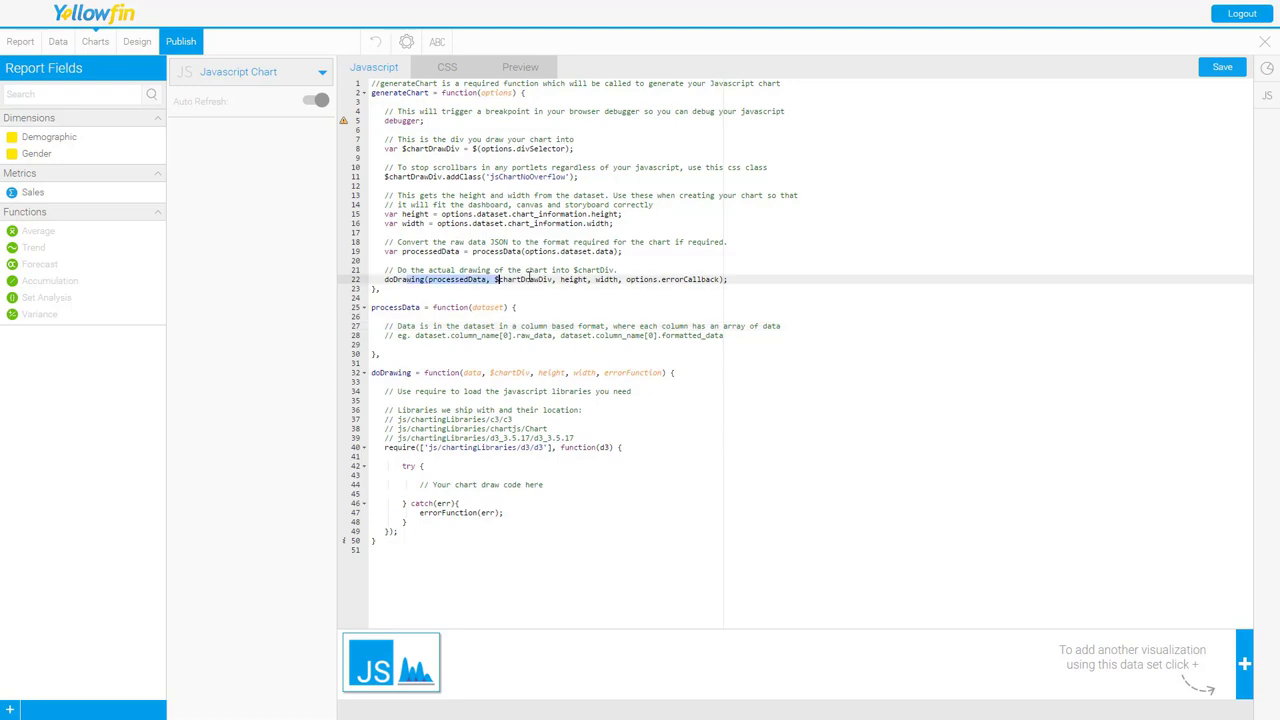
pyautogui.click(472, 372)
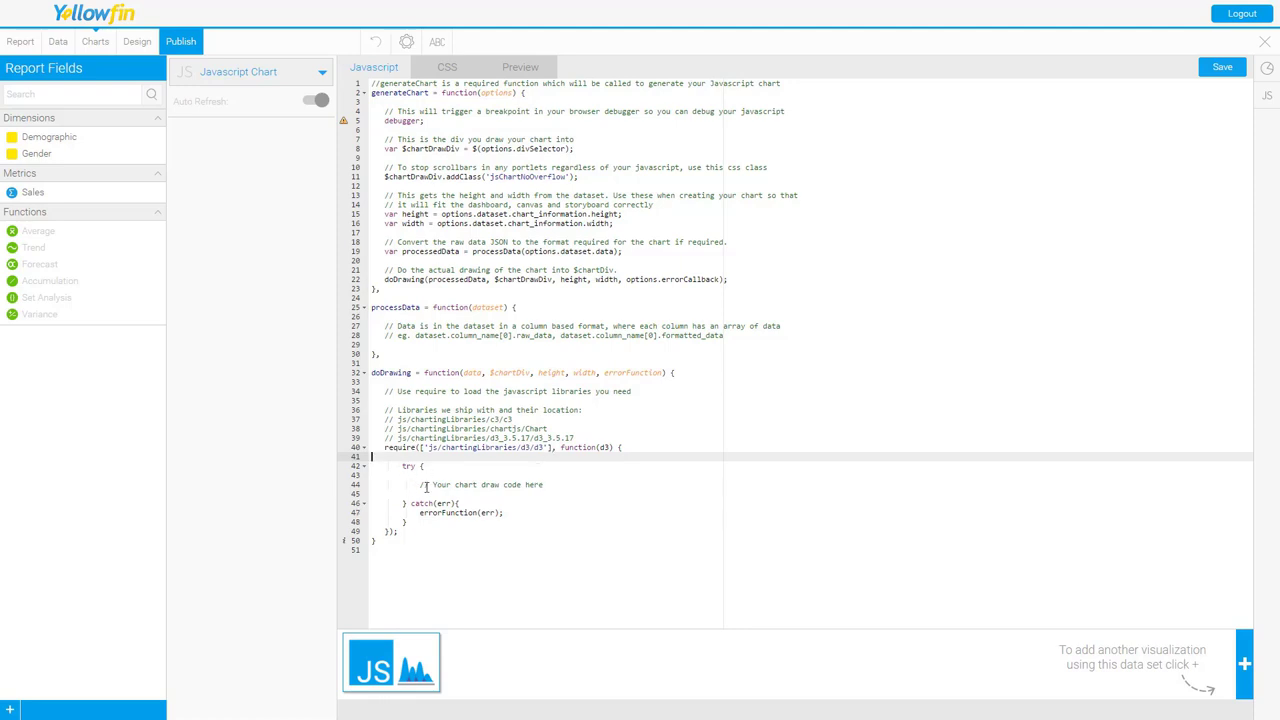
pyautogui.doubleClick(460, 484)
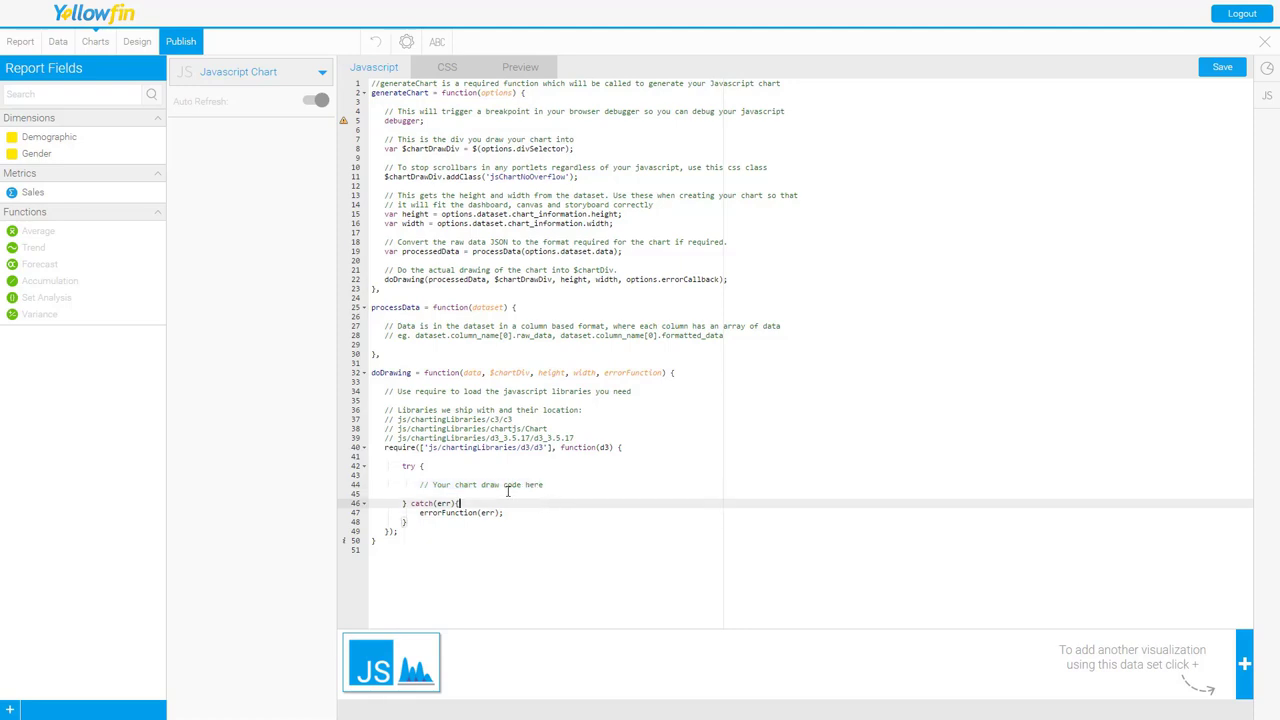
pyautogui.click(504, 484)
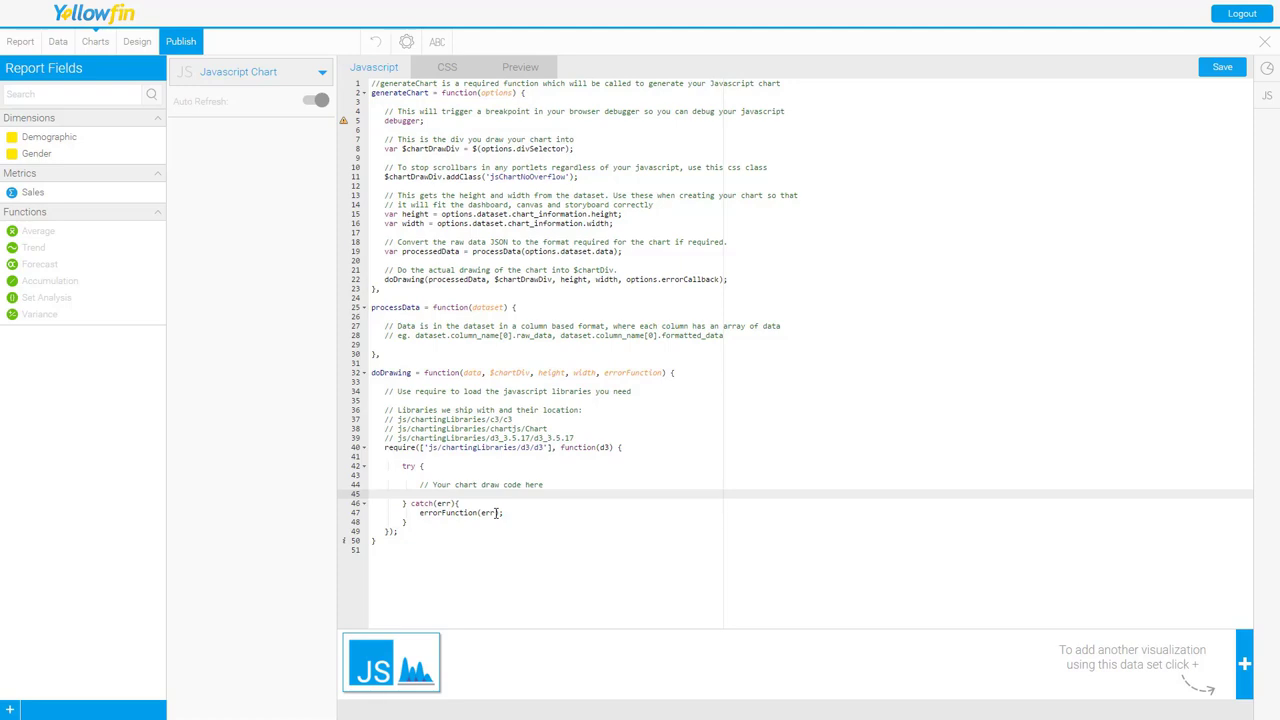
pyautogui.moveTo(524, 412)
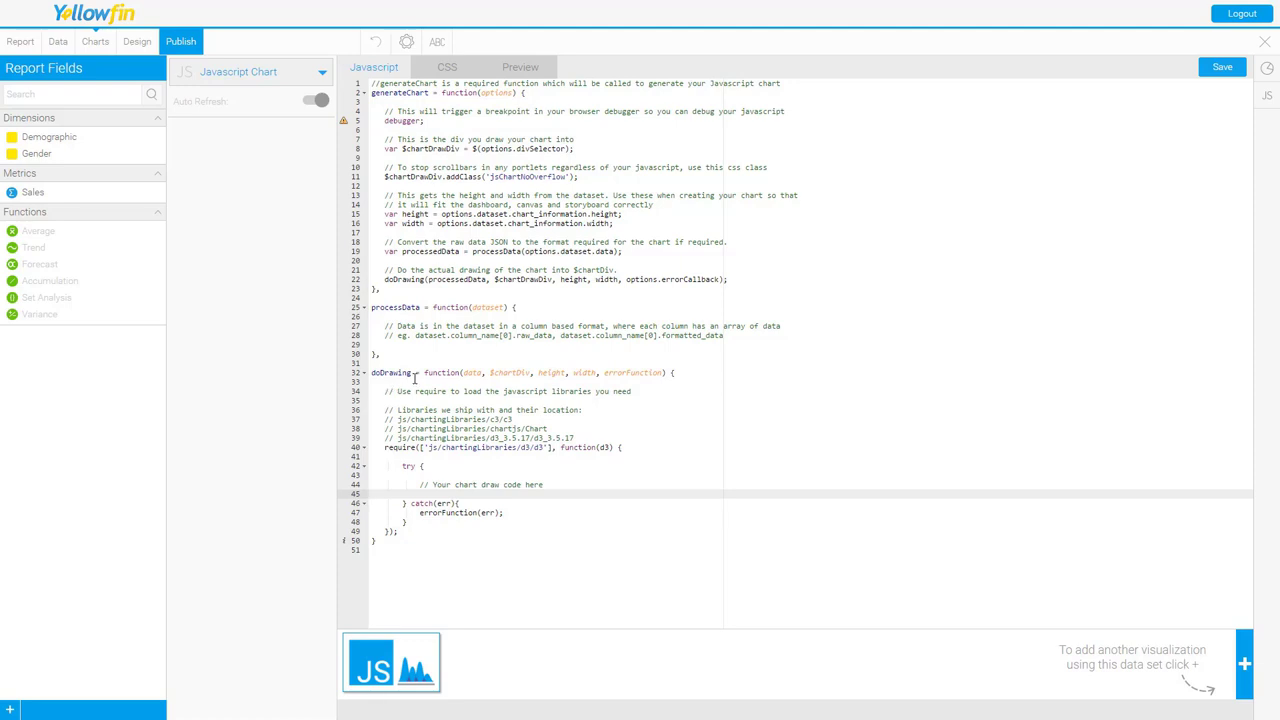
pyautogui.moveTo(384, 448)
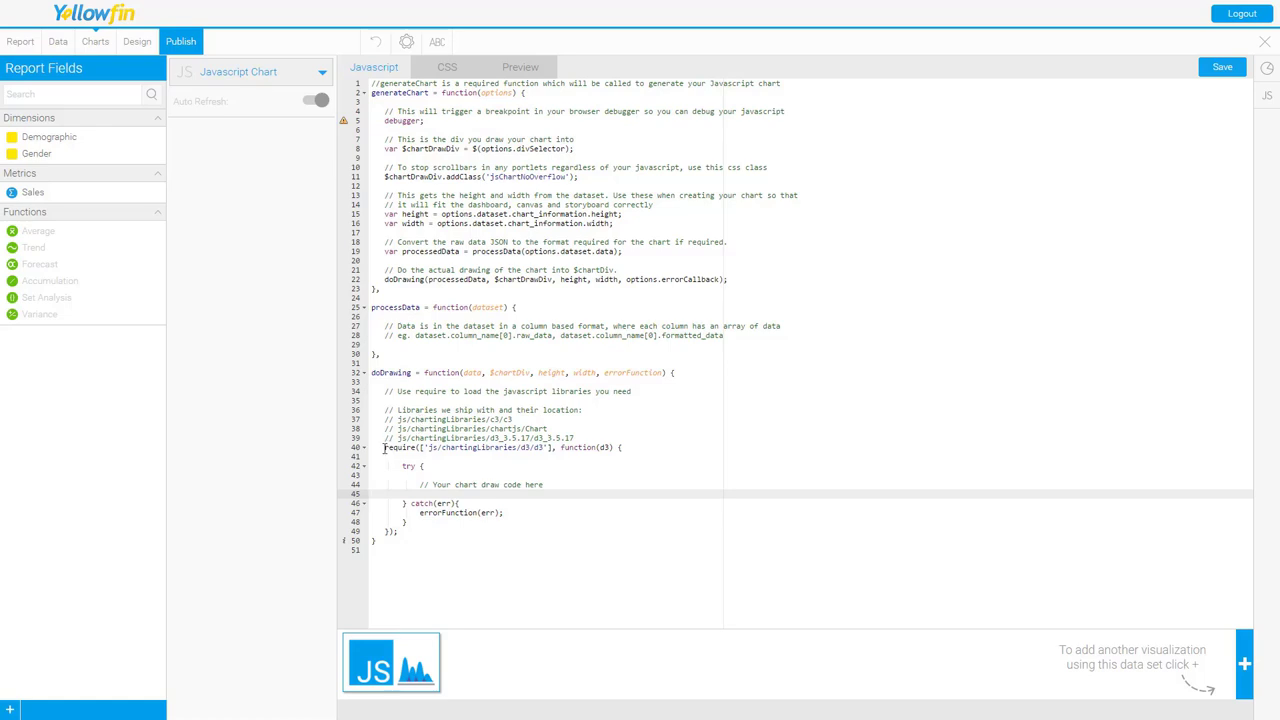